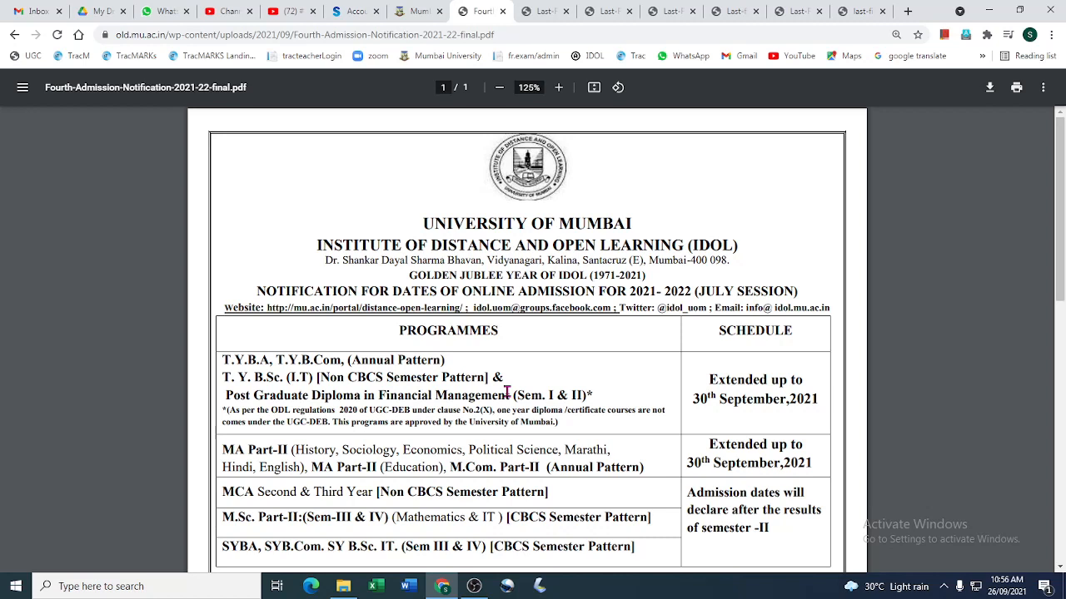
mouse_move(283, 386)
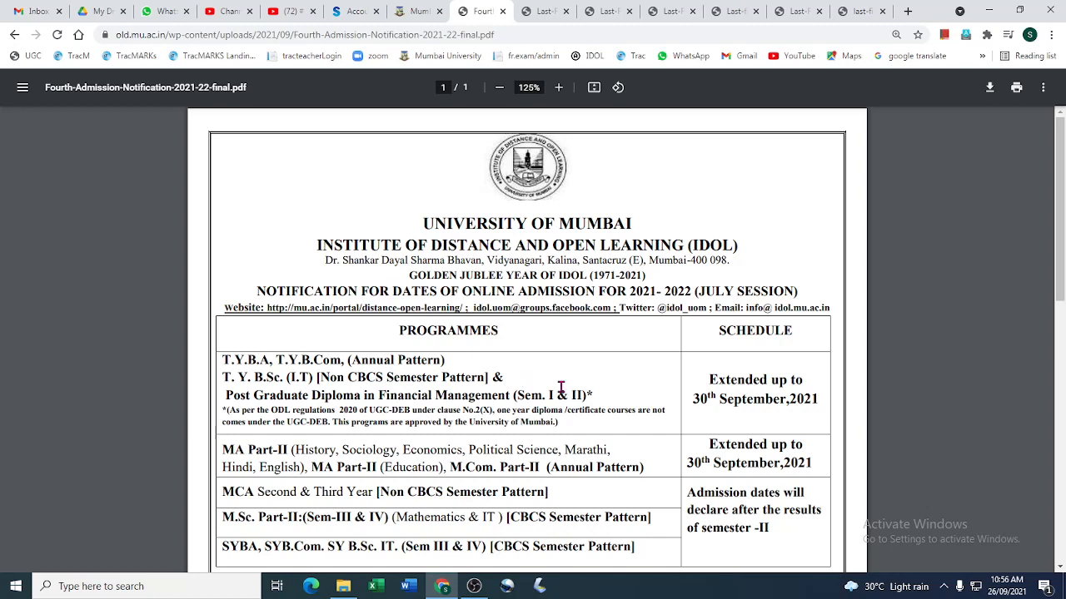
Reach the notice's end with helpline contacts, upcoming programmes BAF, MMS, MA (Geography), and clear the highlight
scroll("down", 3)
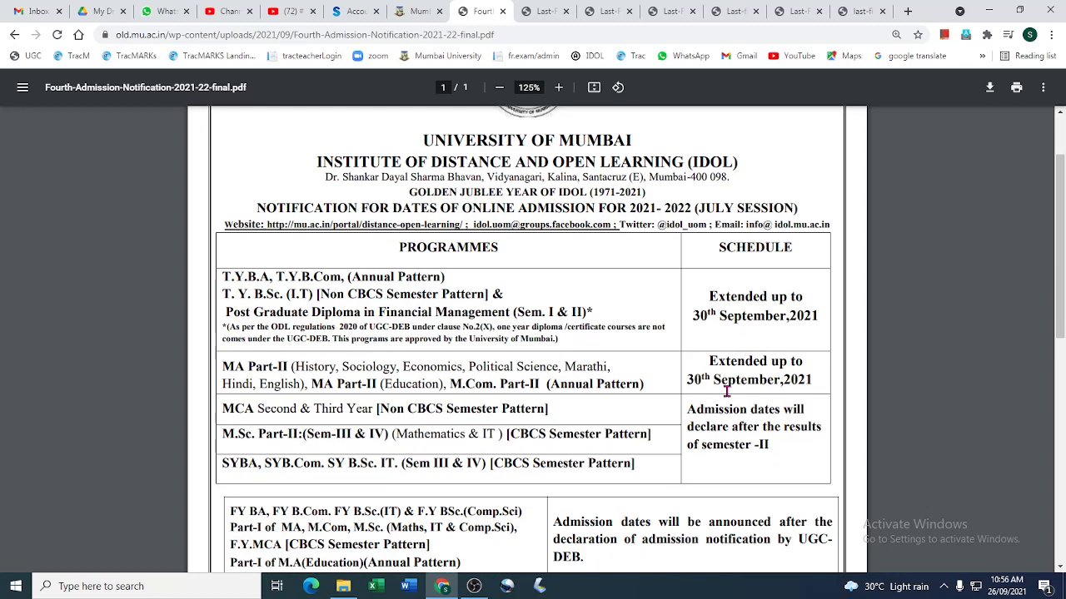
scroll("down", 3)
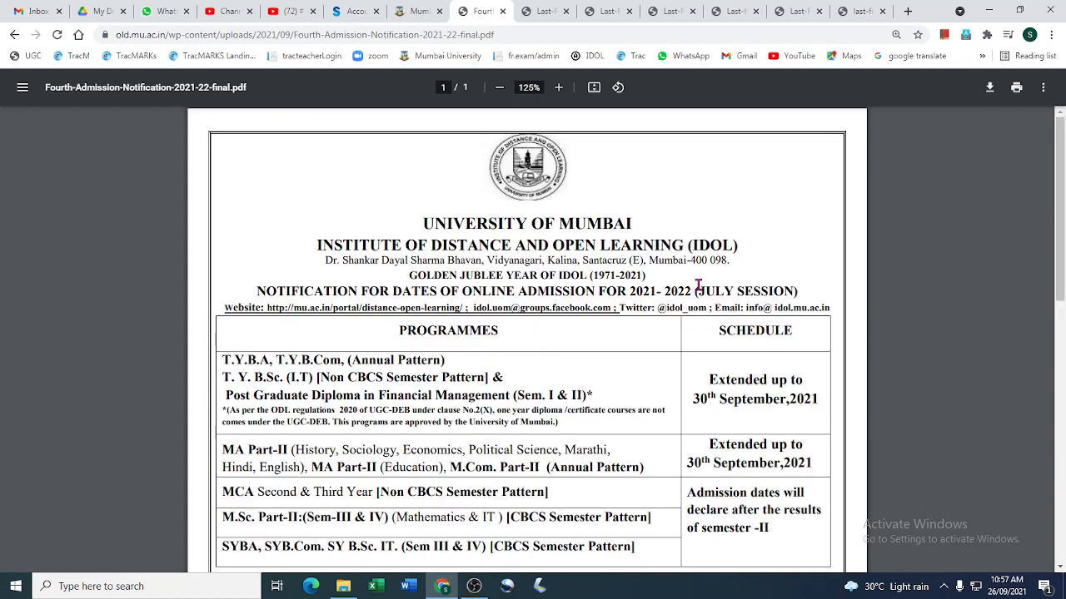
scroll("down", 3)
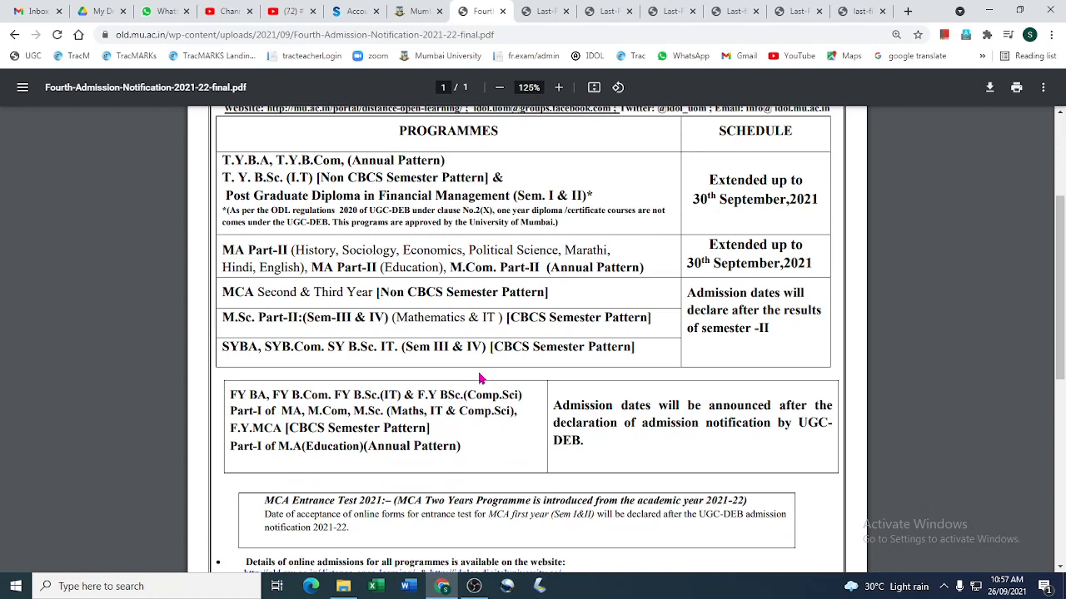
scroll("down", 3)
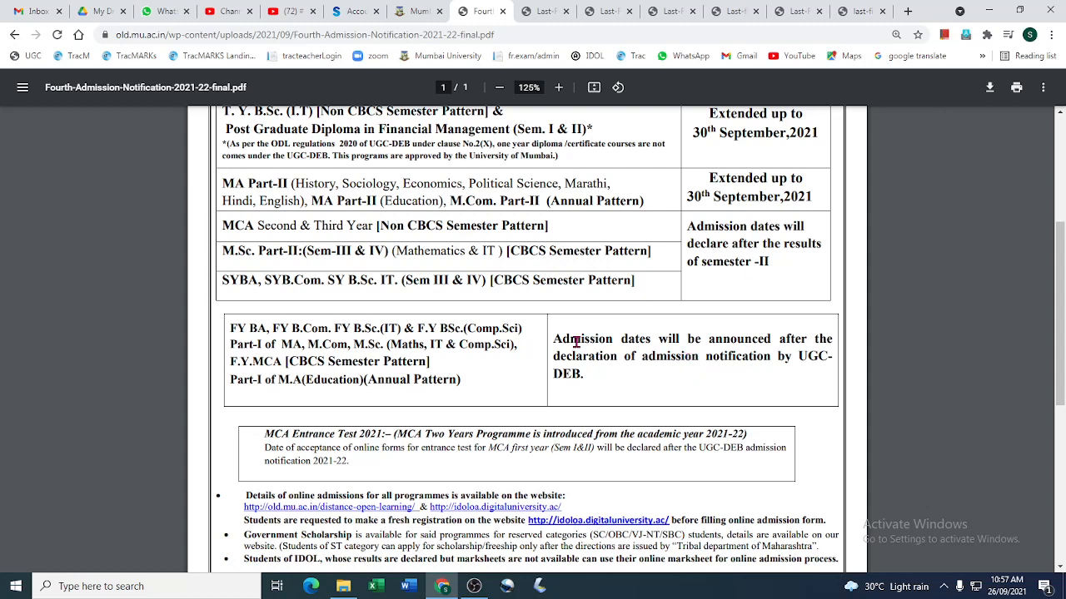
mouse_move(601, 398)
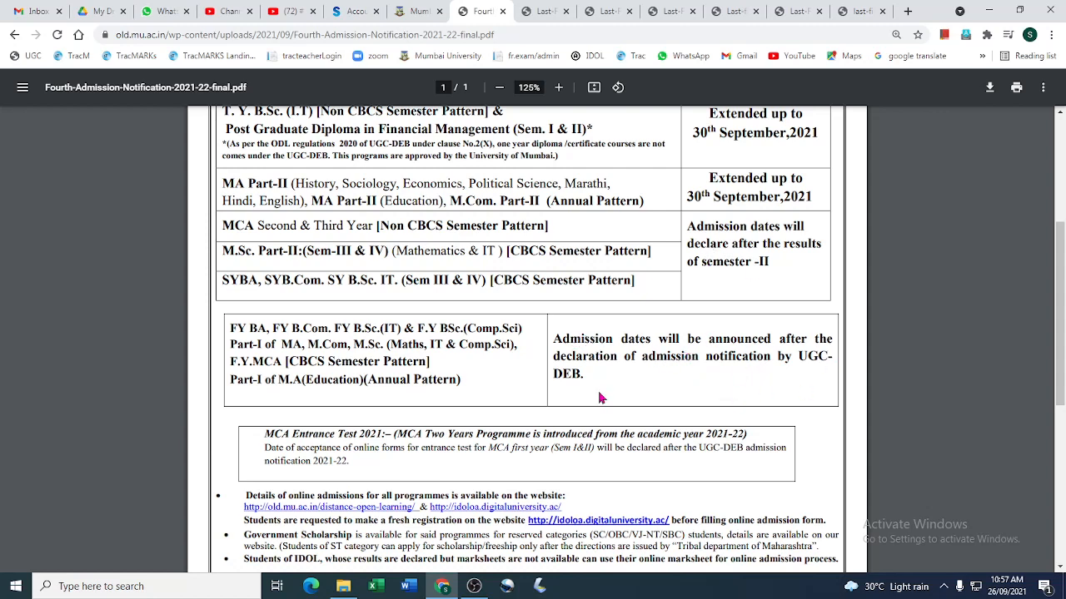
mouse_move(588, 382)
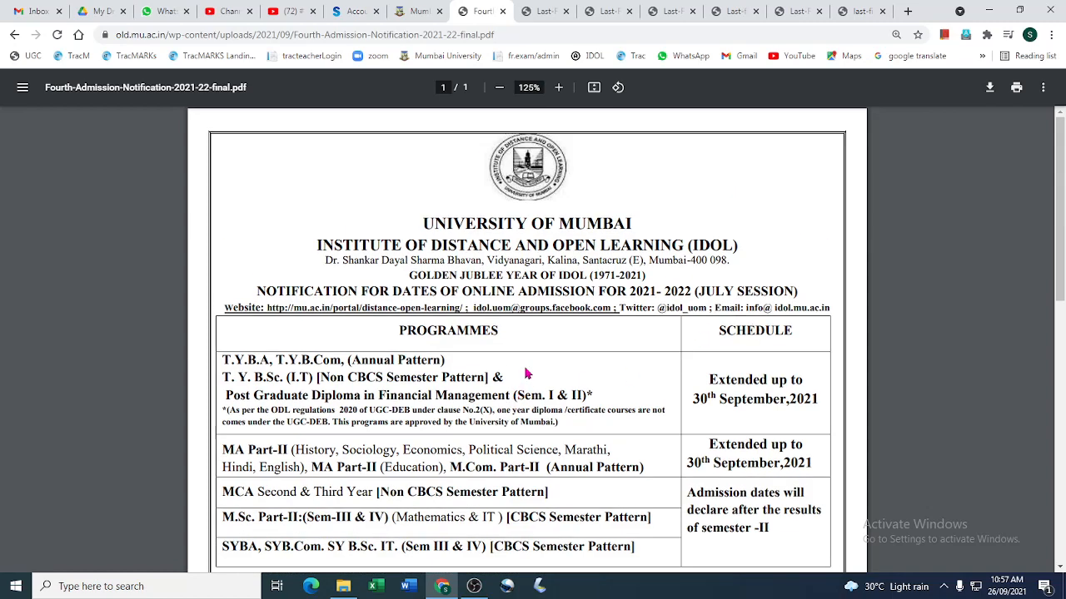
scroll("down", 3)
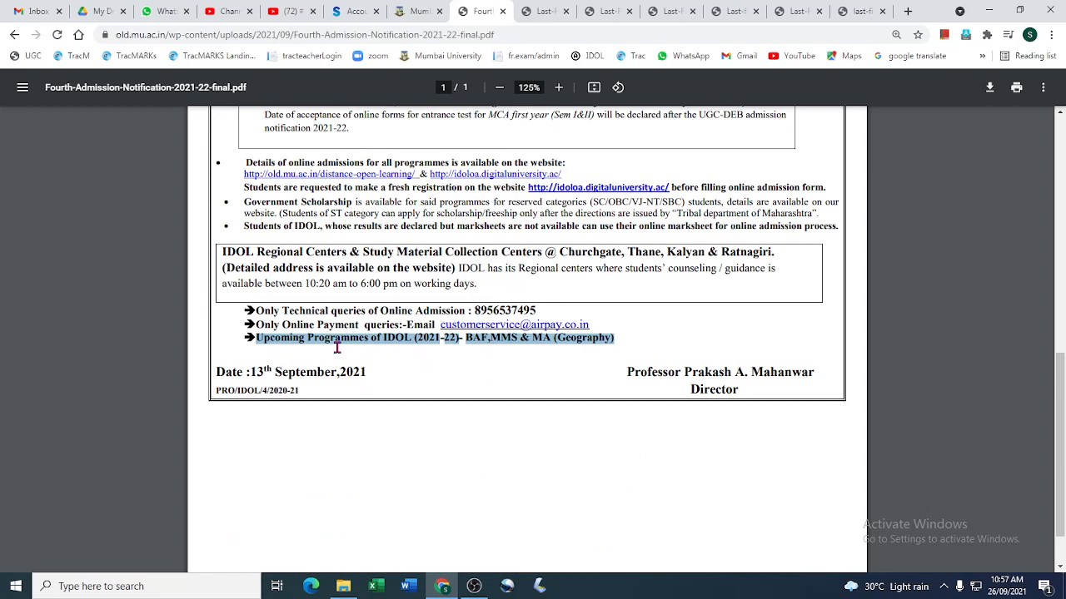
mouse_move(475, 342)
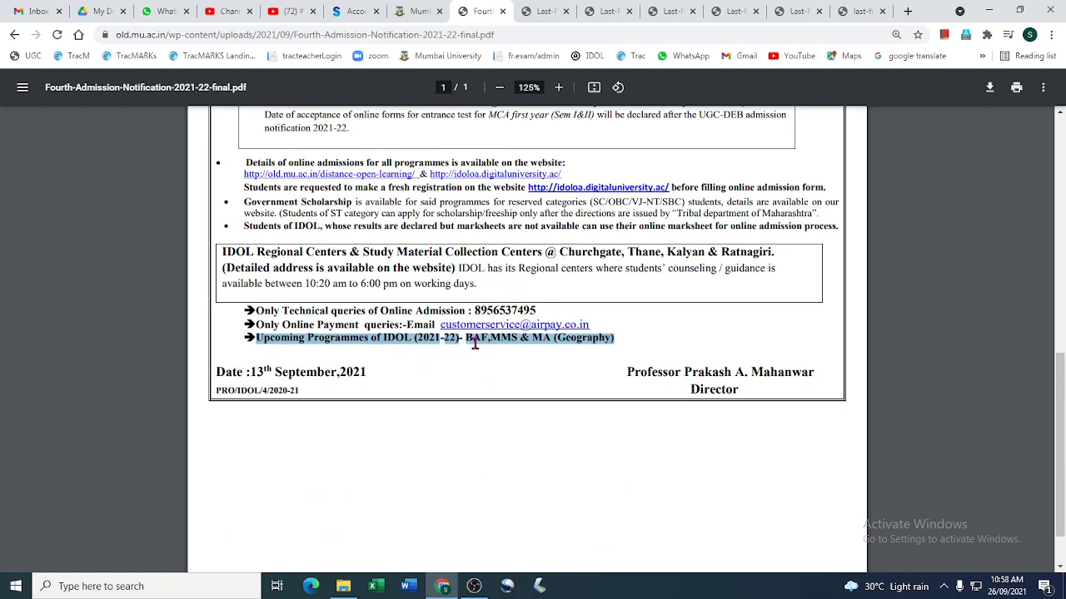
mouse_move(493, 348)
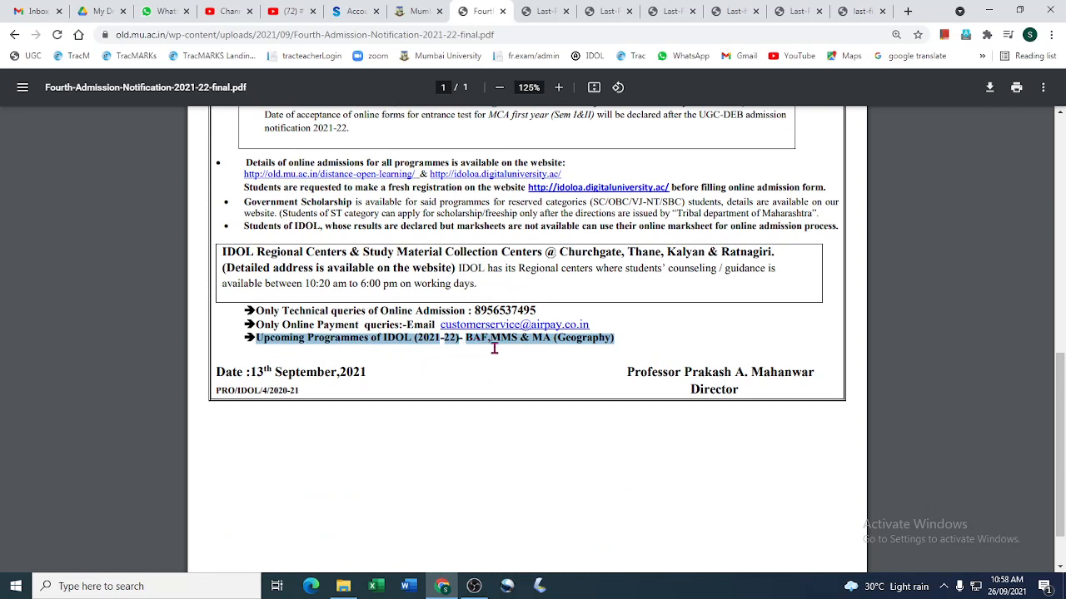
mouse_move(479, 343)
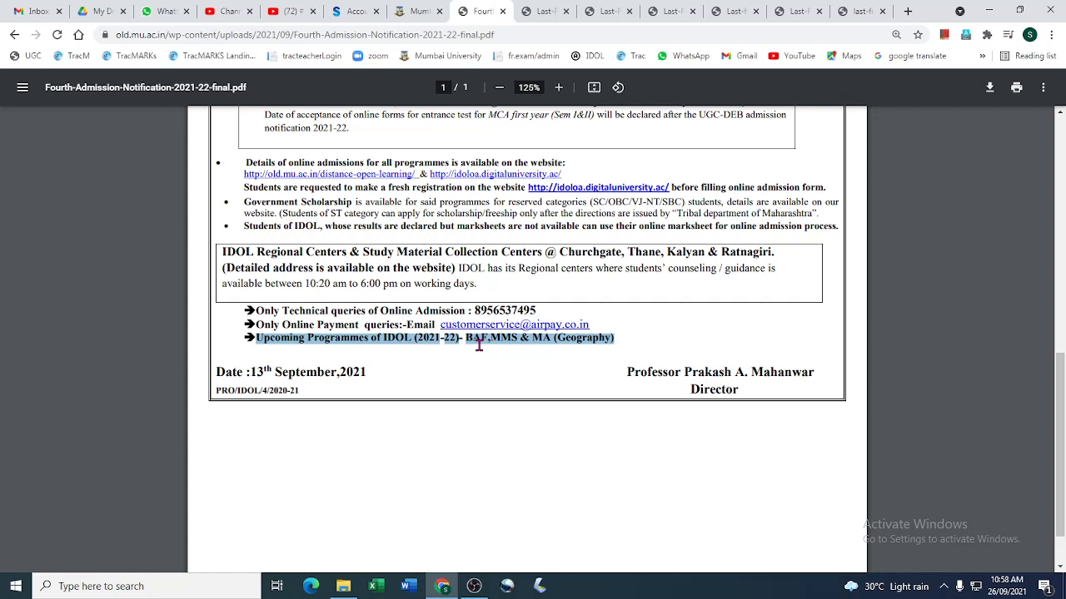
mouse_move(530, 346)
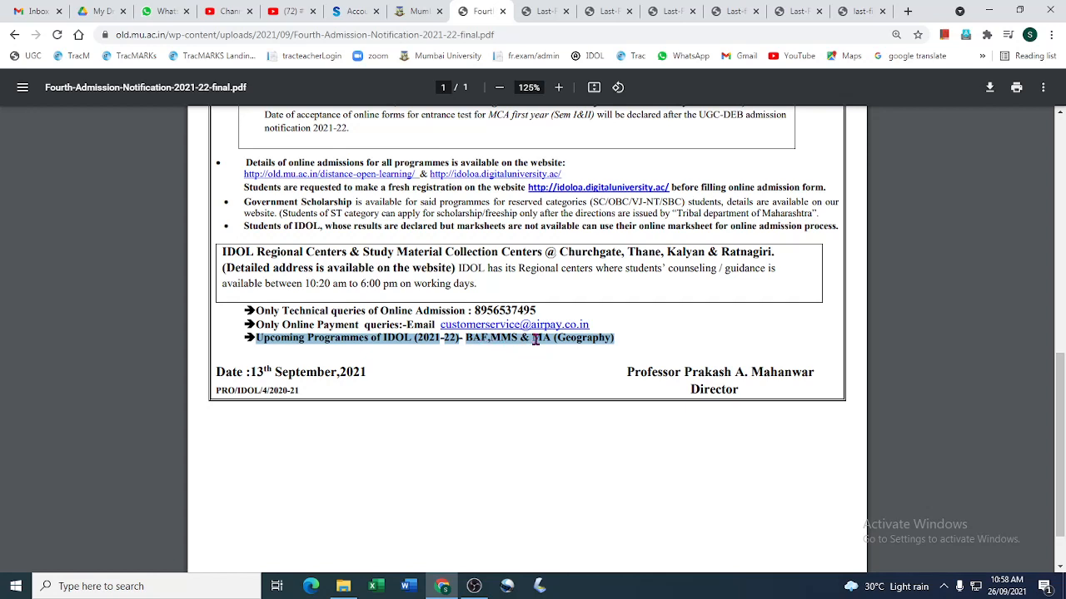
left_click(579, 343)
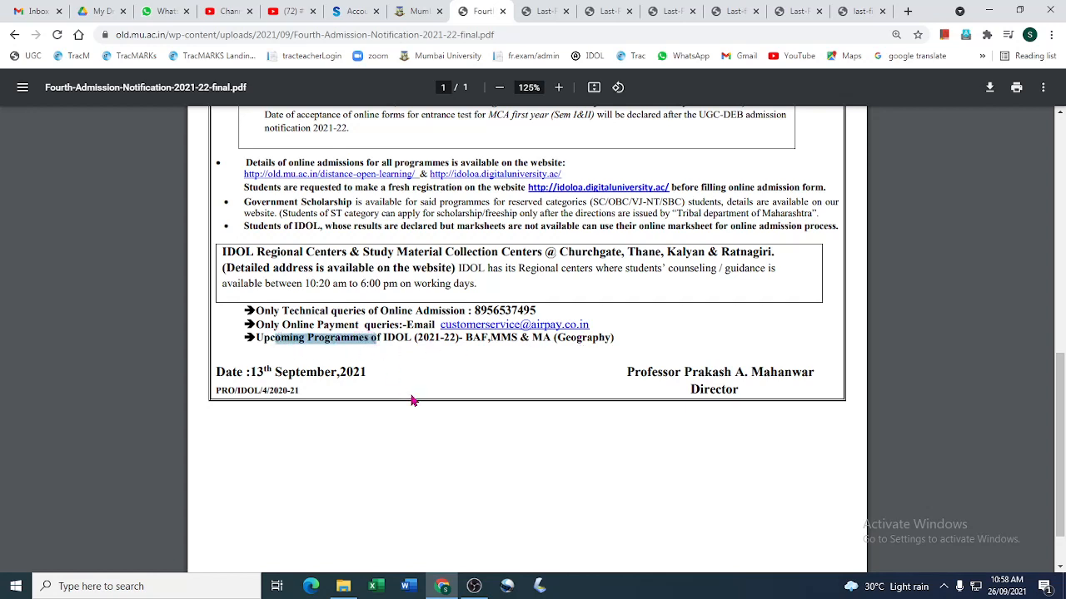
mouse_move(428, 343)
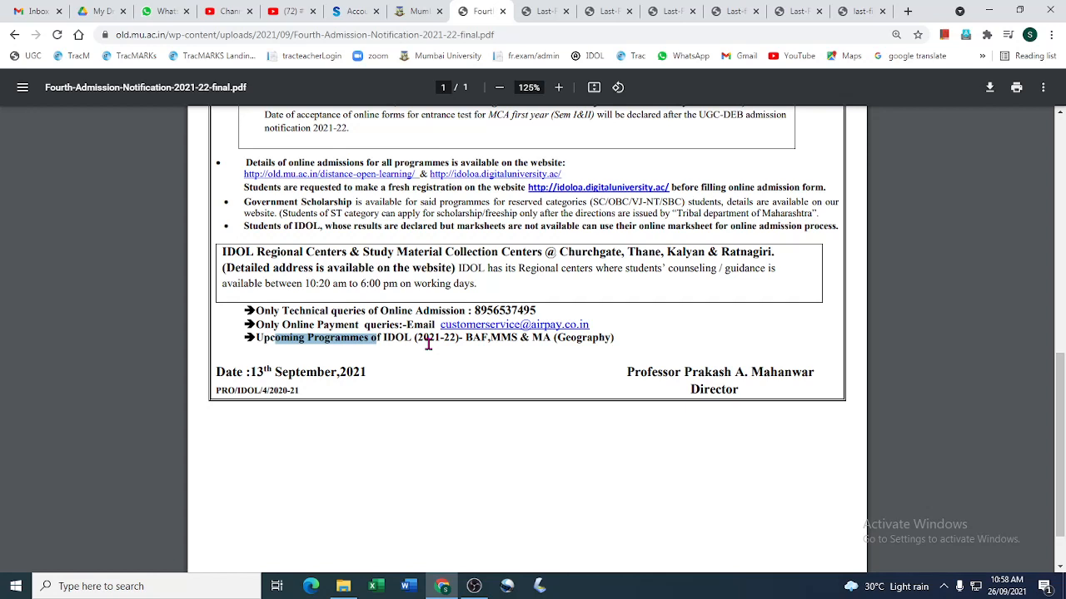
mouse_move(444, 360)
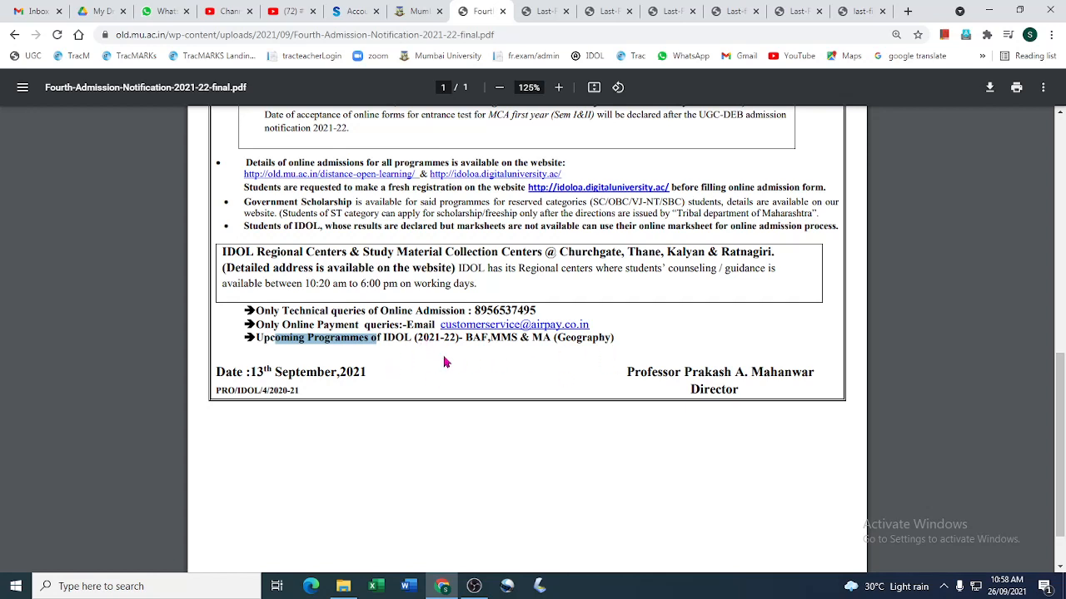
mouse_move(450, 370)
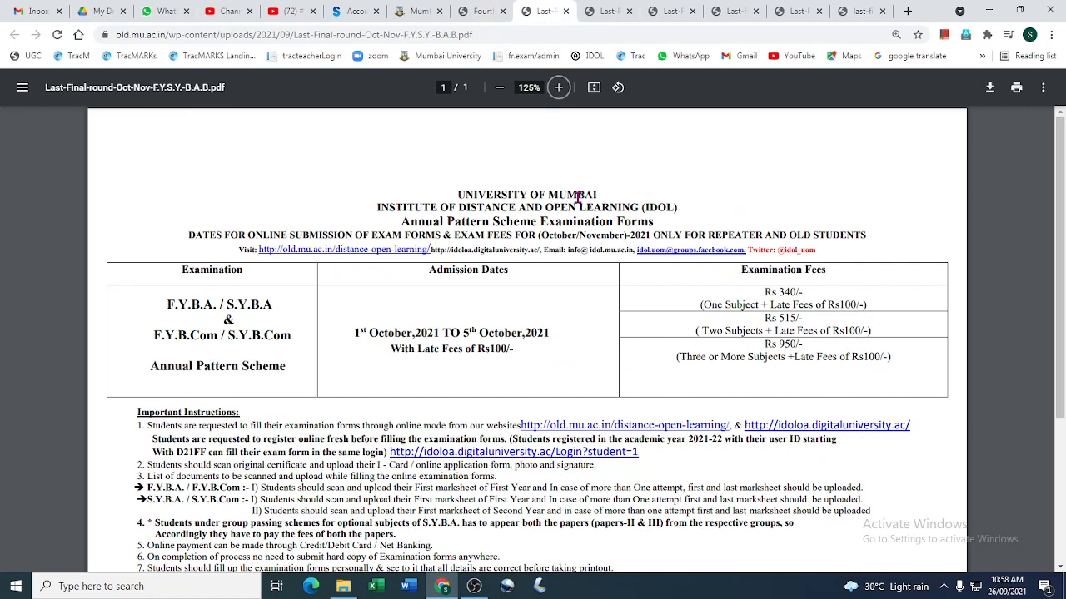
mouse_move(430, 328)
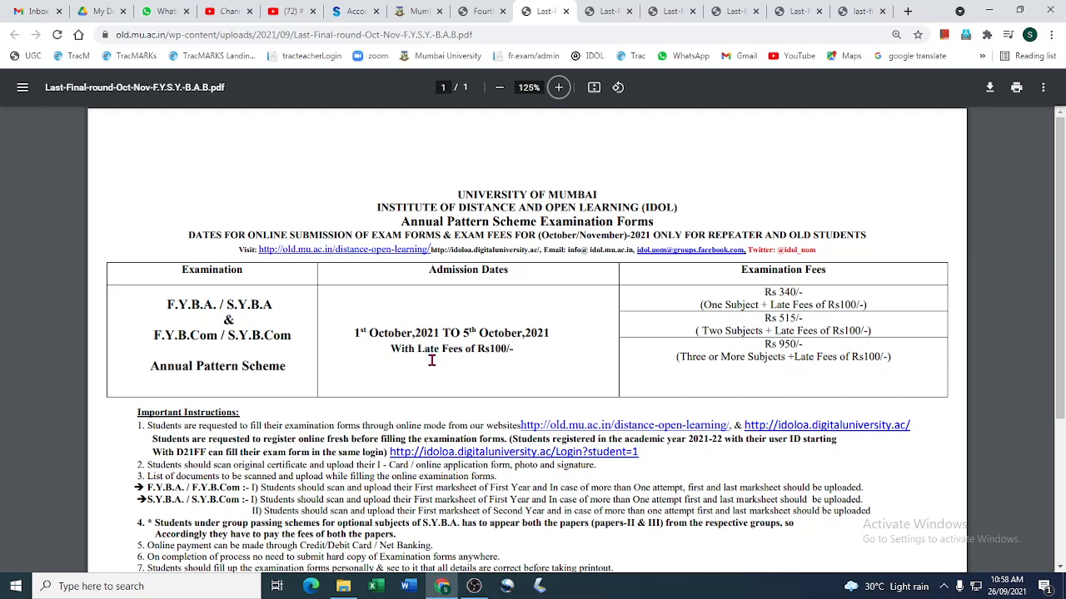
mouse_move(766, 518)
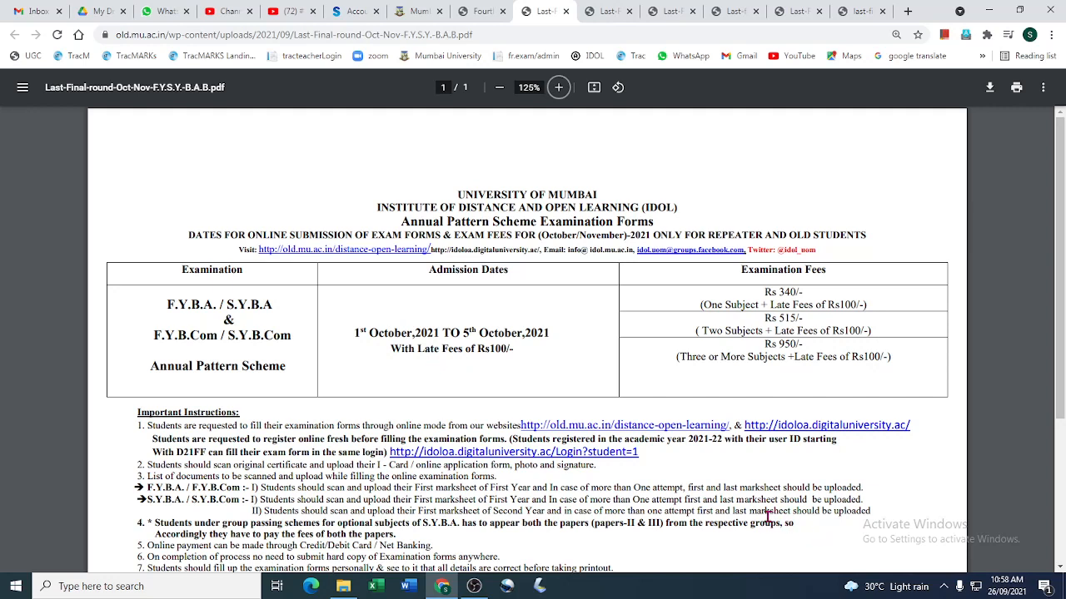
mouse_move(259, 343)
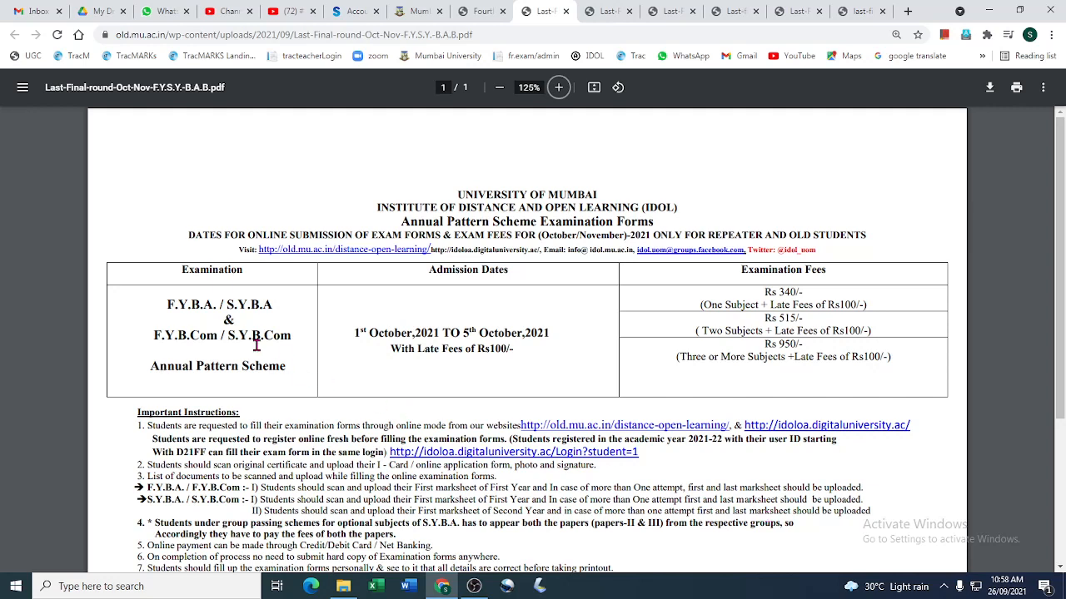
mouse_move(431, 325)
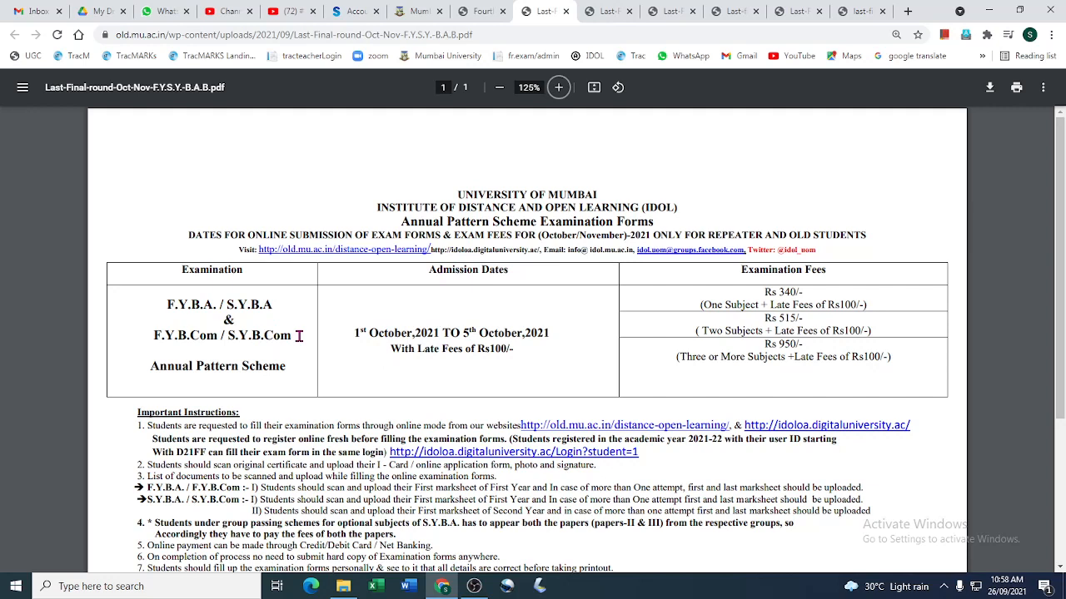
double_click(396, 333)
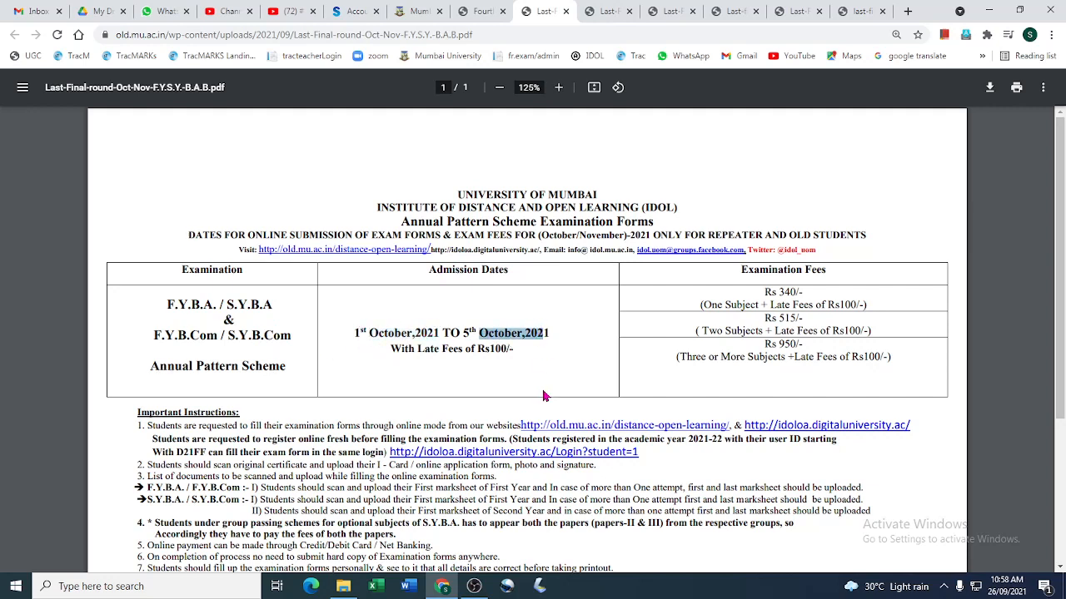
mouse_move(538, 395)
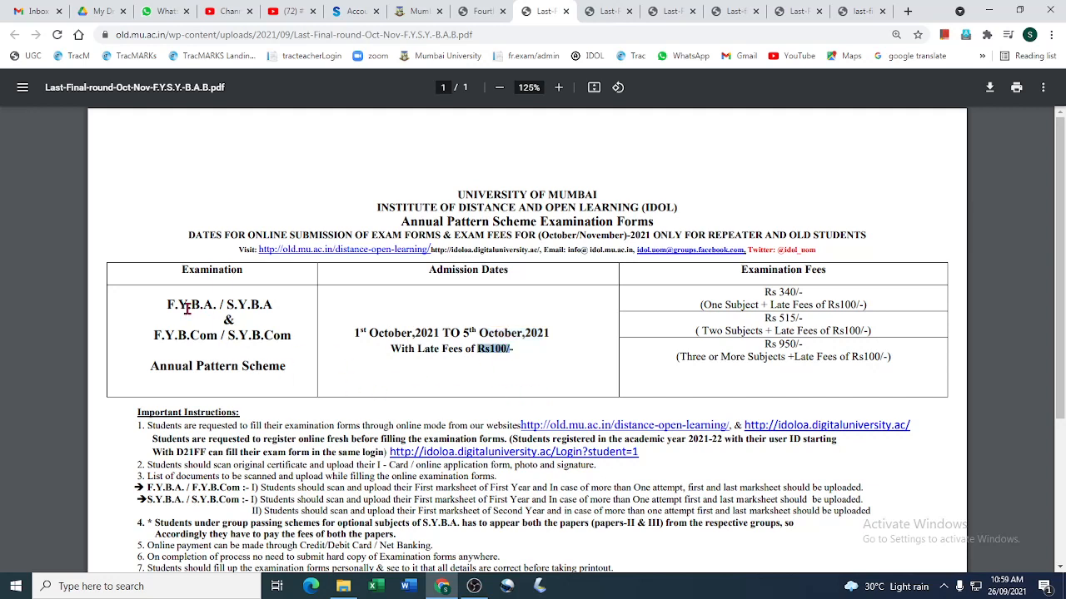
mouse_move(245, 329)
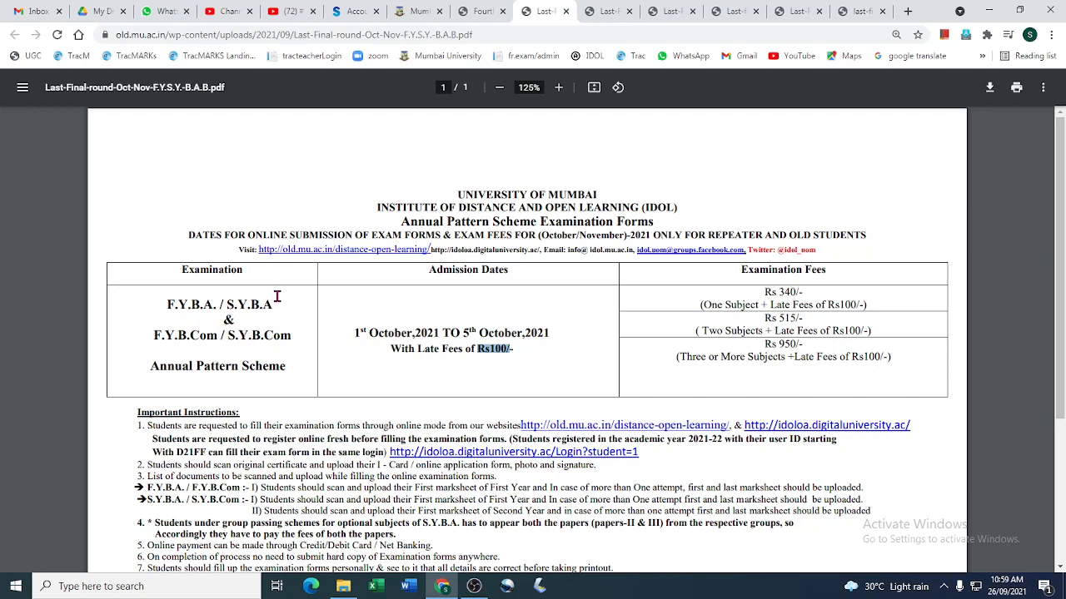
mouse_move(459, 376)
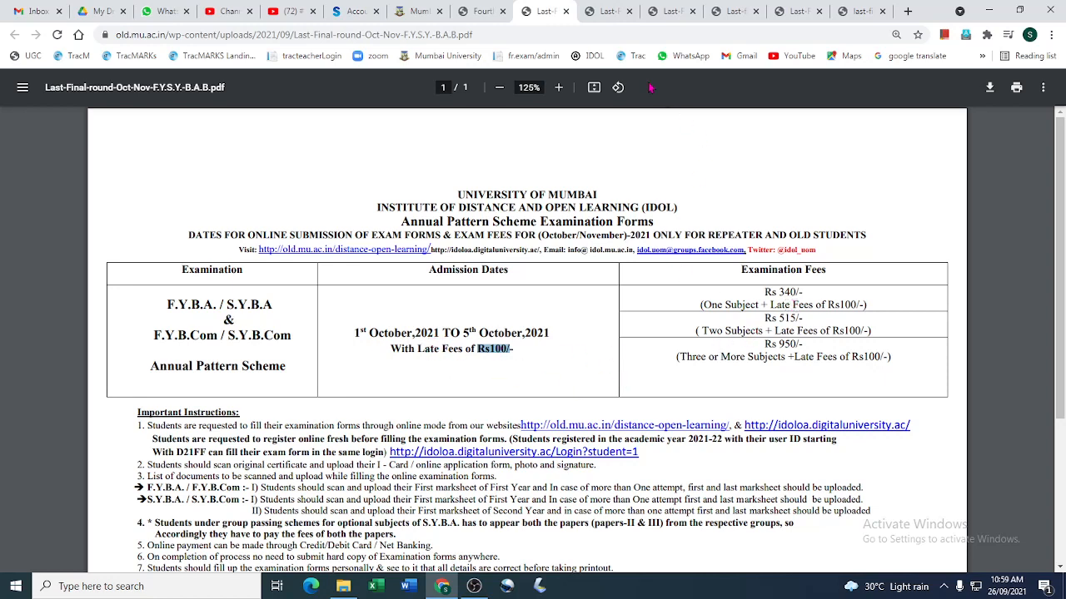
left_click(627, 10)
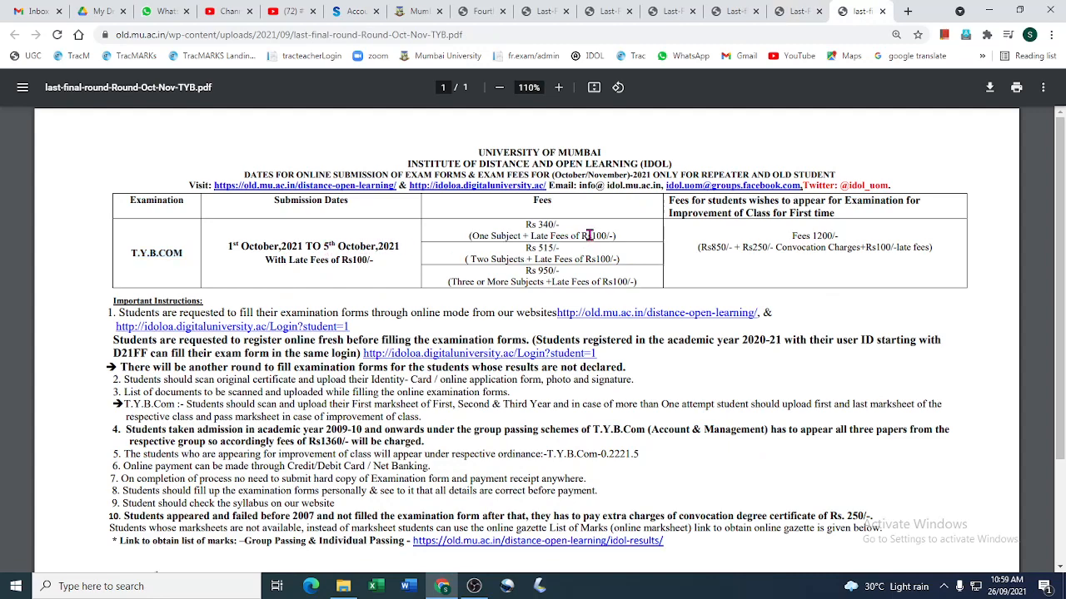
Follow the idoloa.digitaluniversity.ac link in the T.Y.B.COM notice to the IDOL registration portal
scroll("down", 3)
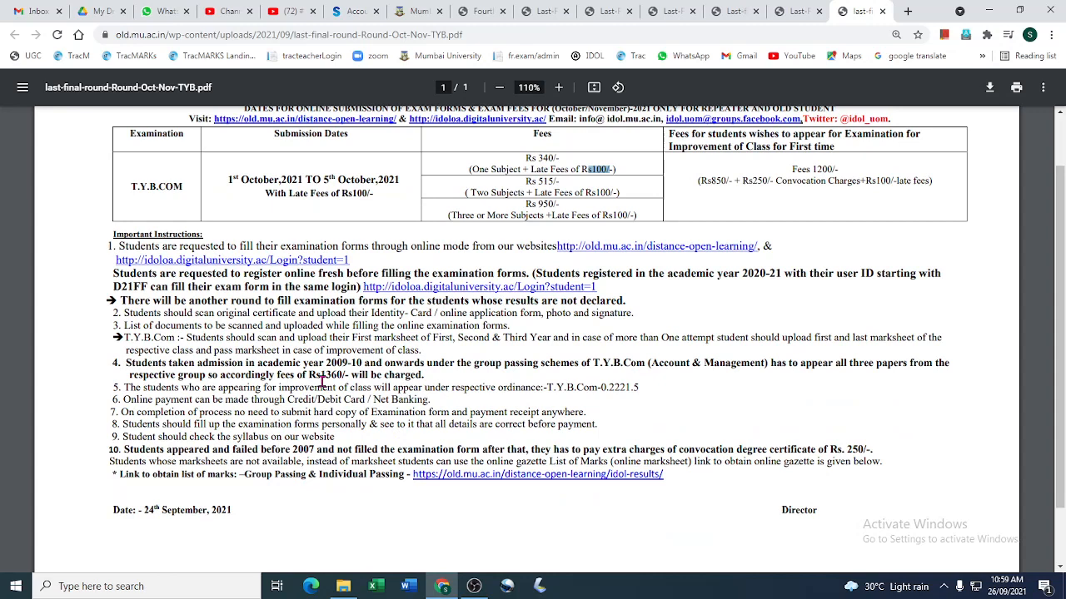
mouse_move(356, 286)
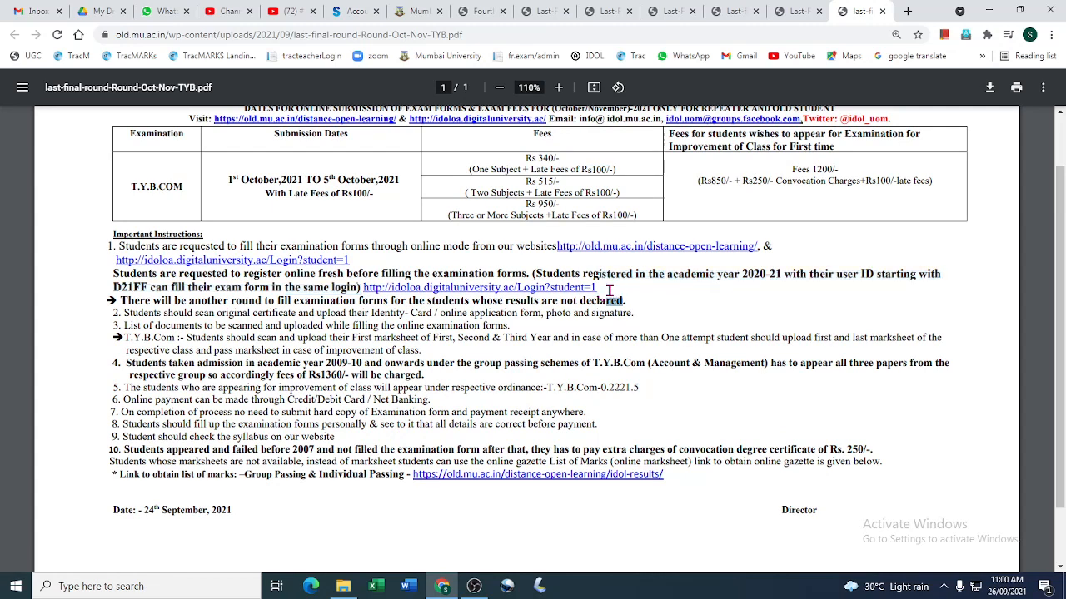
left_click_drag(361, 286, 626, 299)
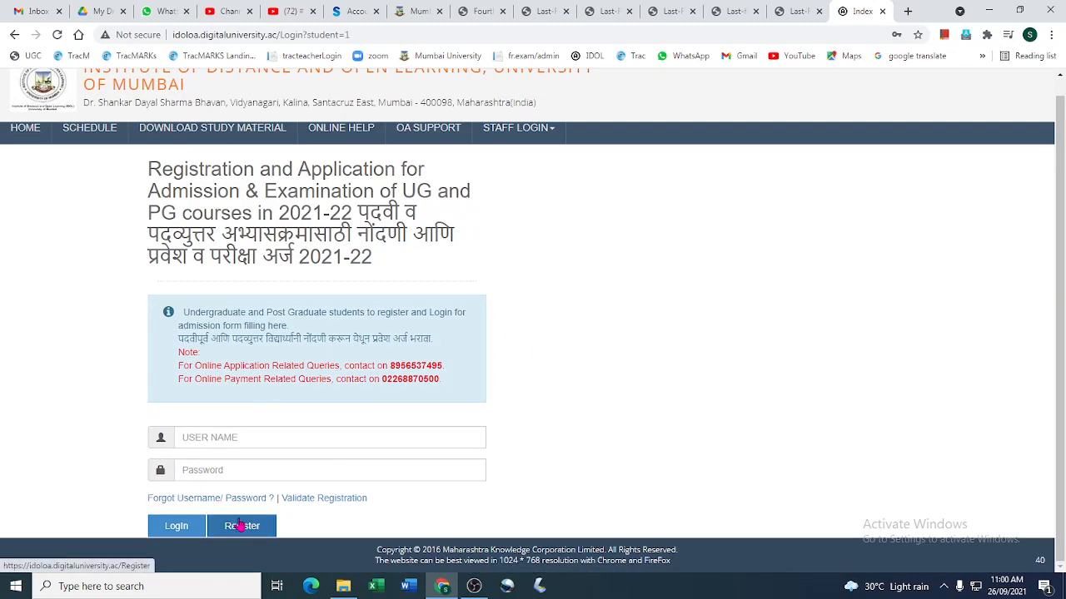
Start a New Registration on the IDOL portal via Register
left_click(241, 526)
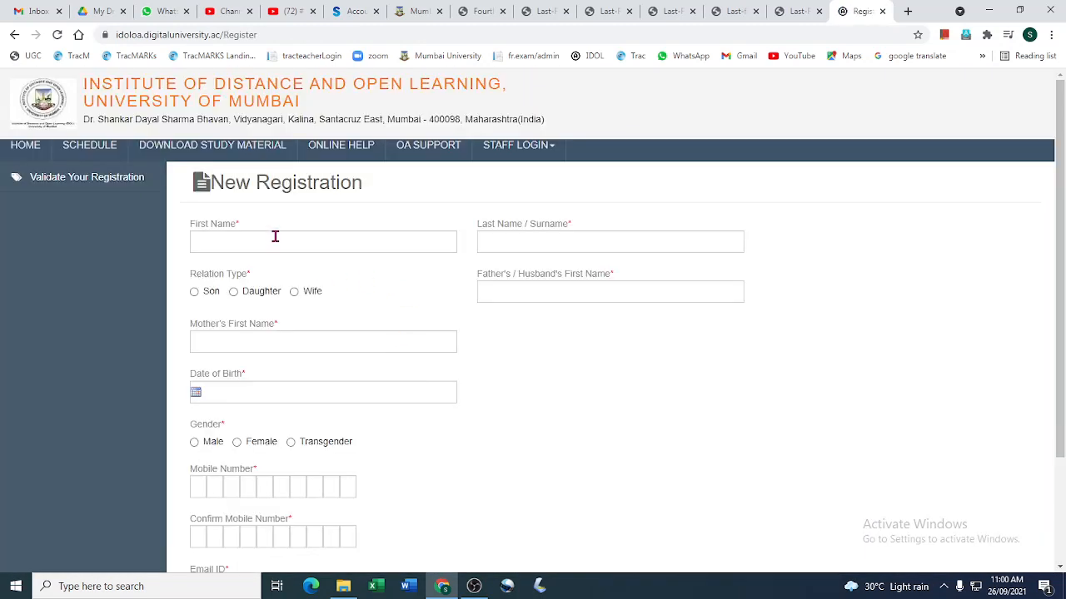
mouse_move(302, 117)
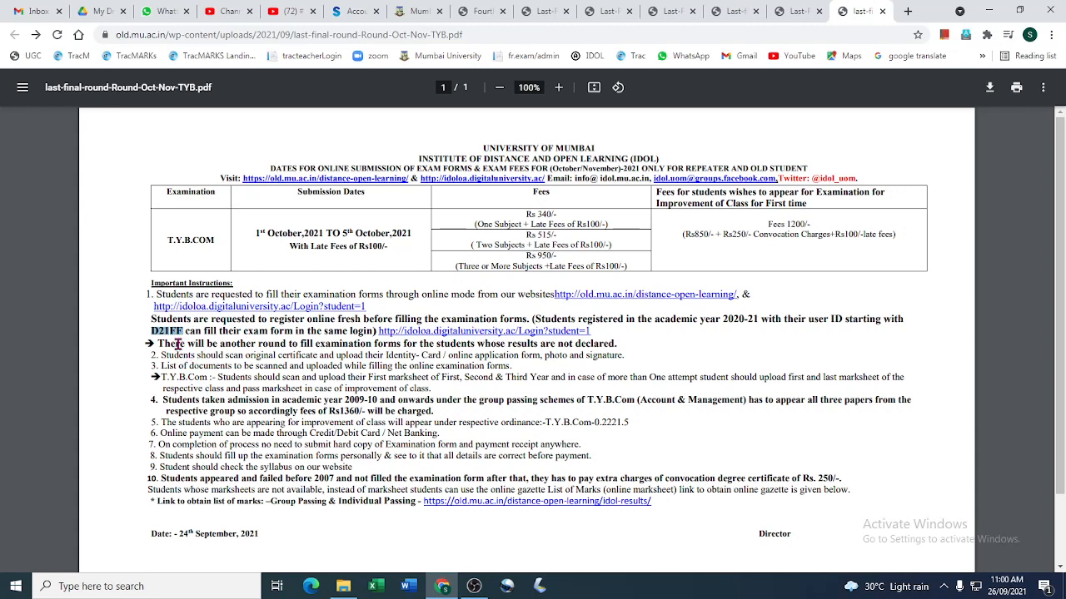
mouse_move(320, 343)
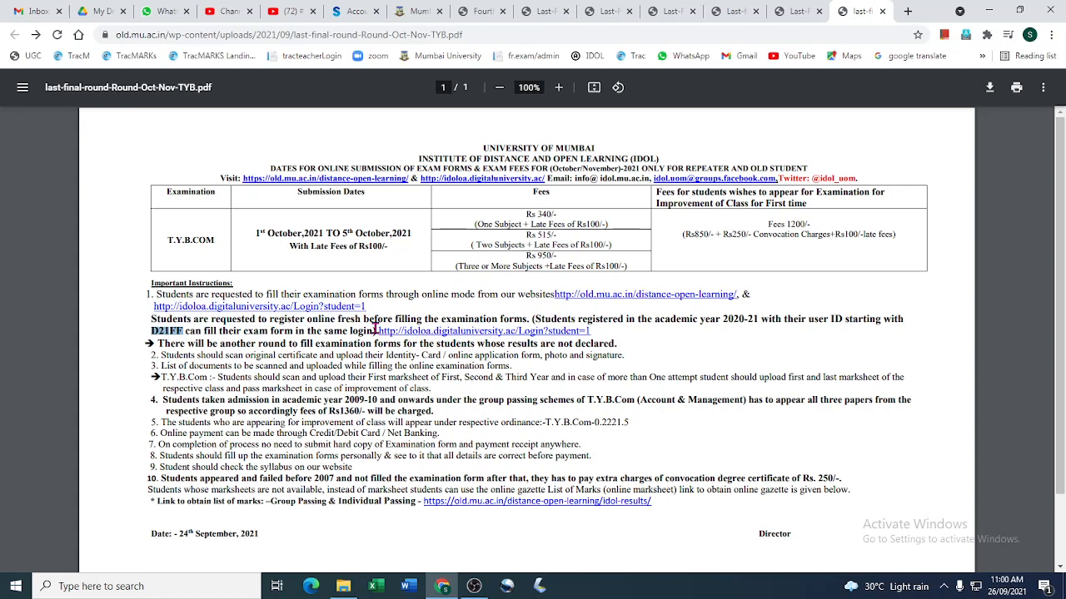
mouse_move(564, 335)
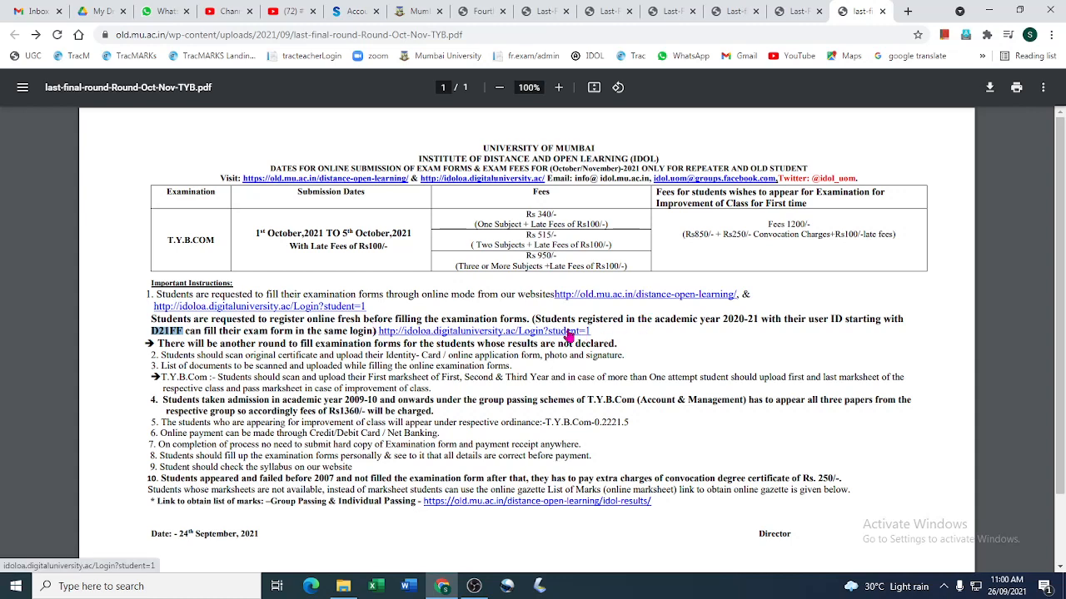
Review the Fourth Admission Notification's programme schedule table with dates extended to 30th September 2021
left_click(483, 331)
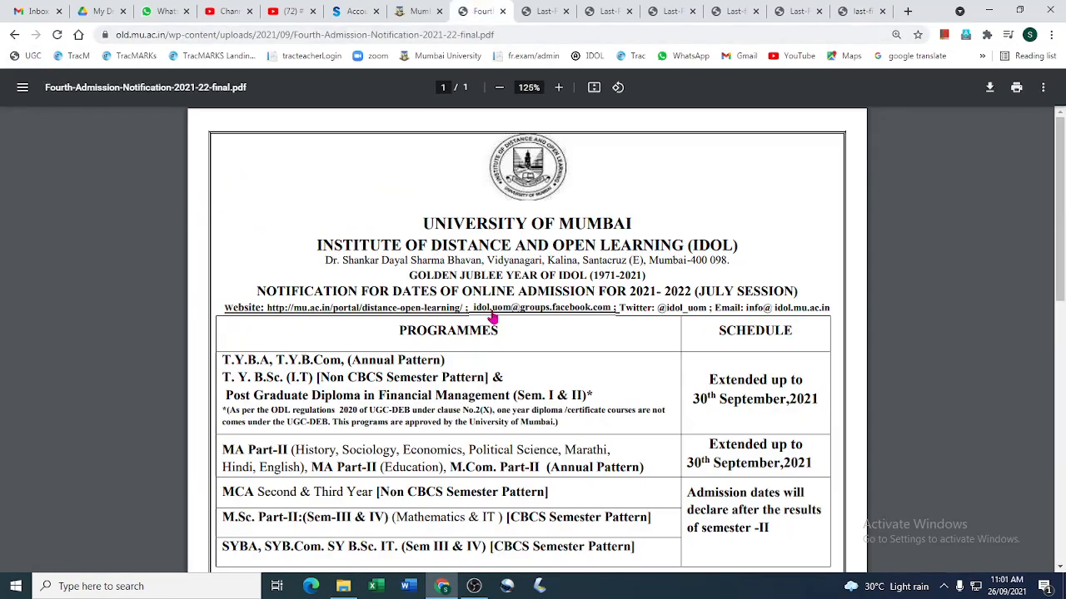
scroll("down", 3)
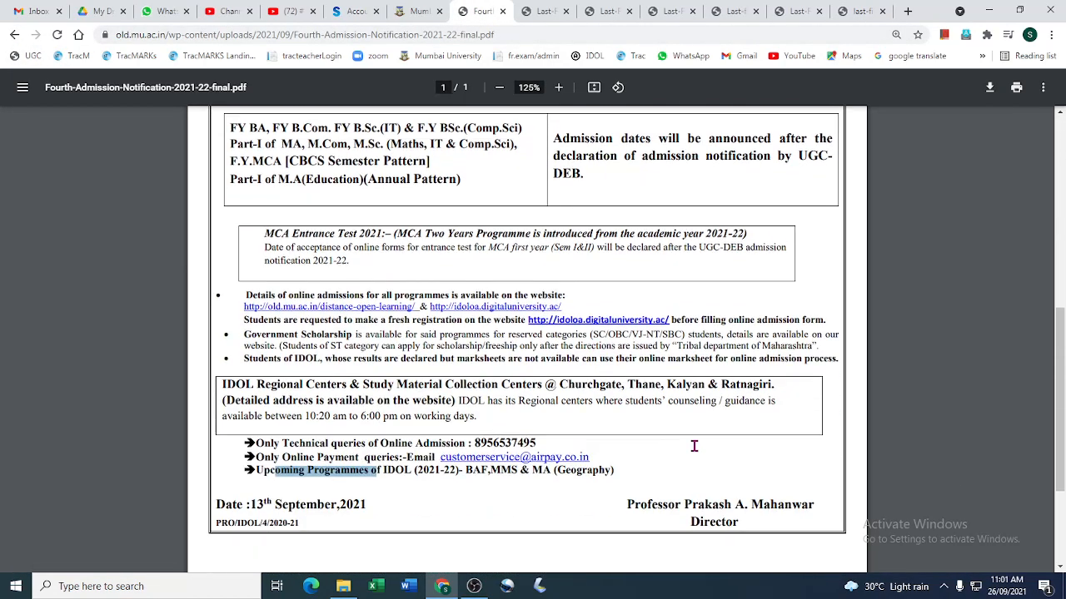
scroll("down", 3)
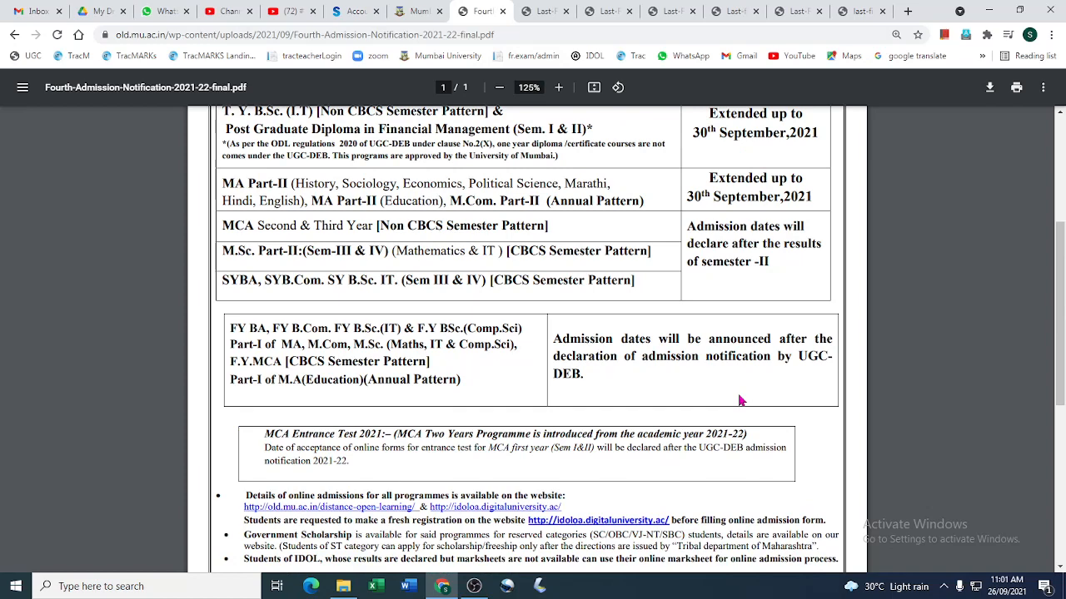
mouse_move(758, 493)
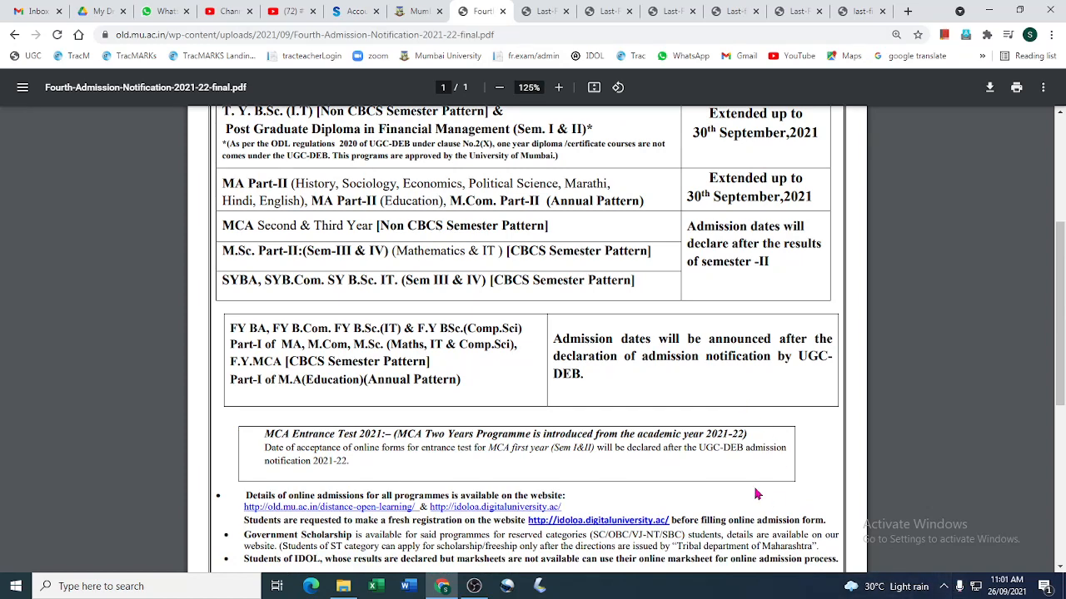
mouse_move(733, 479)
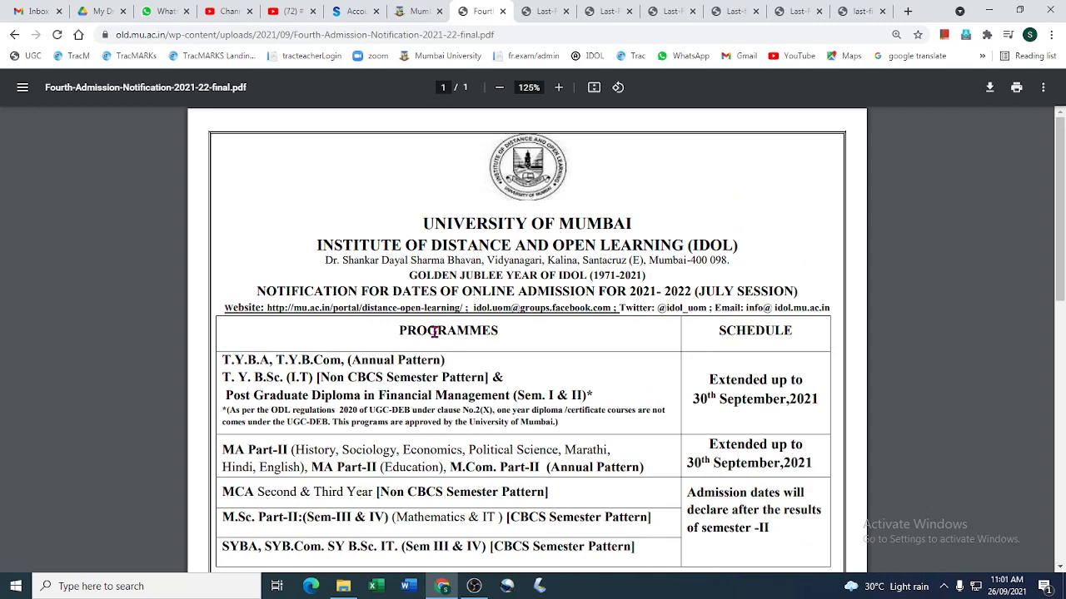
mouse_move(463, 286)
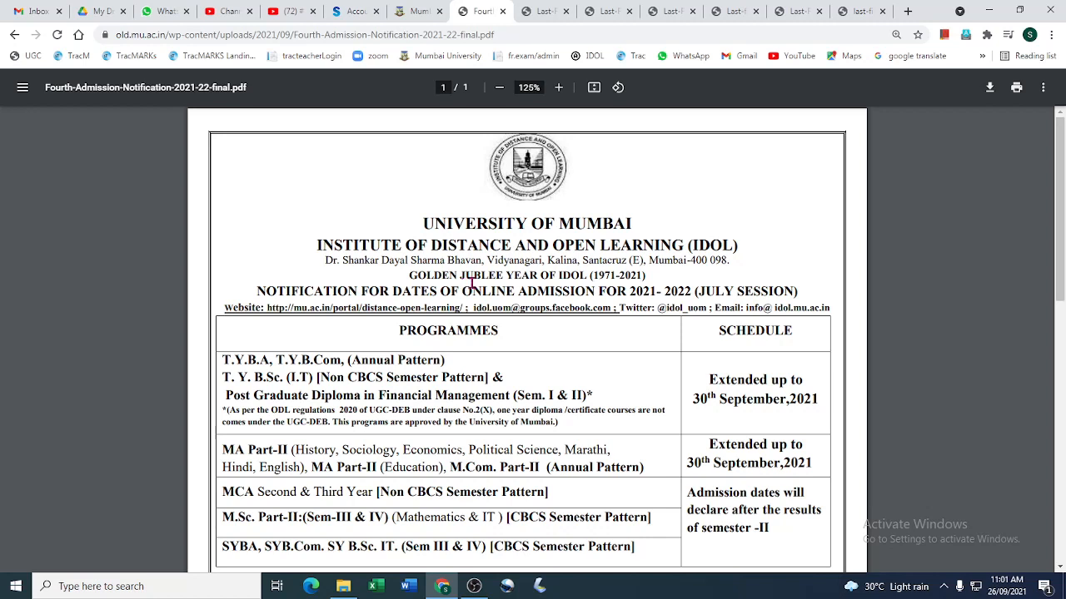
mouse_move(479, 285)
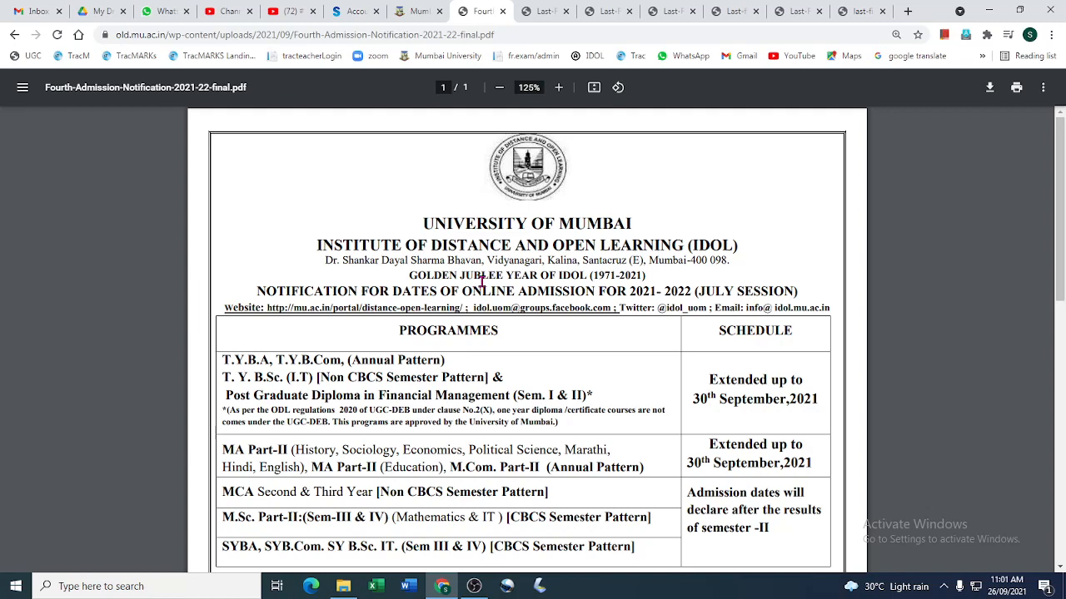